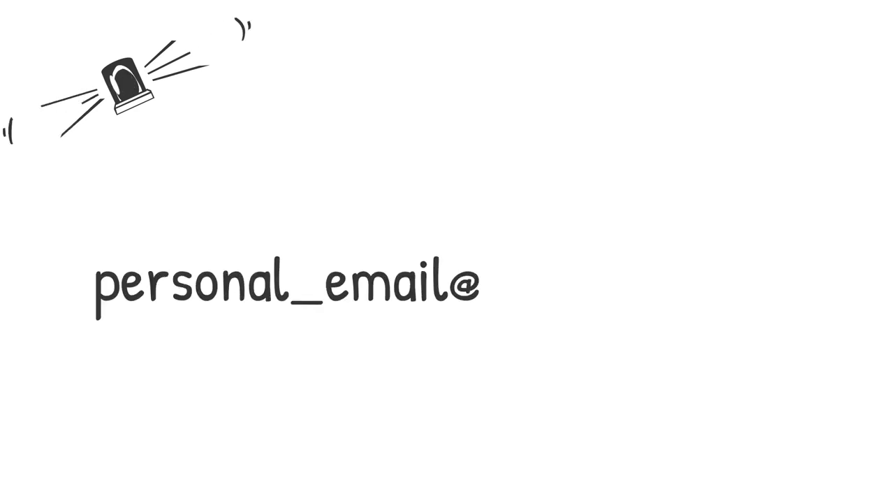
text(hotmail.com)
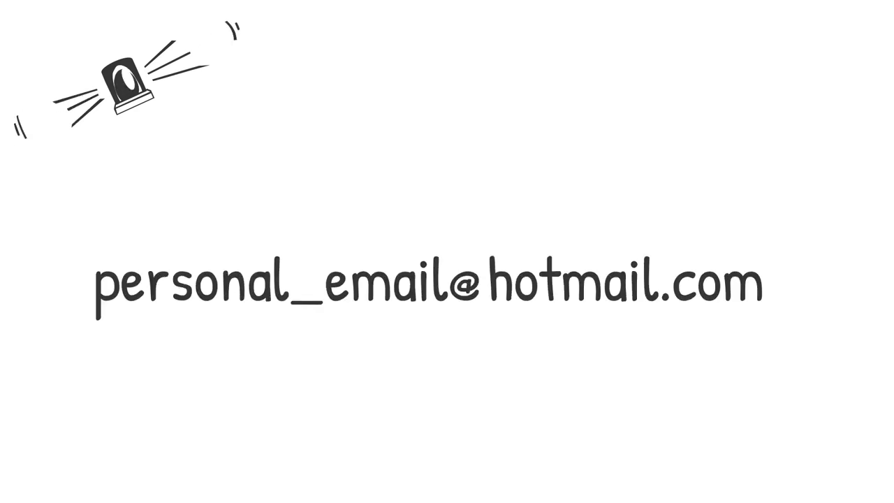